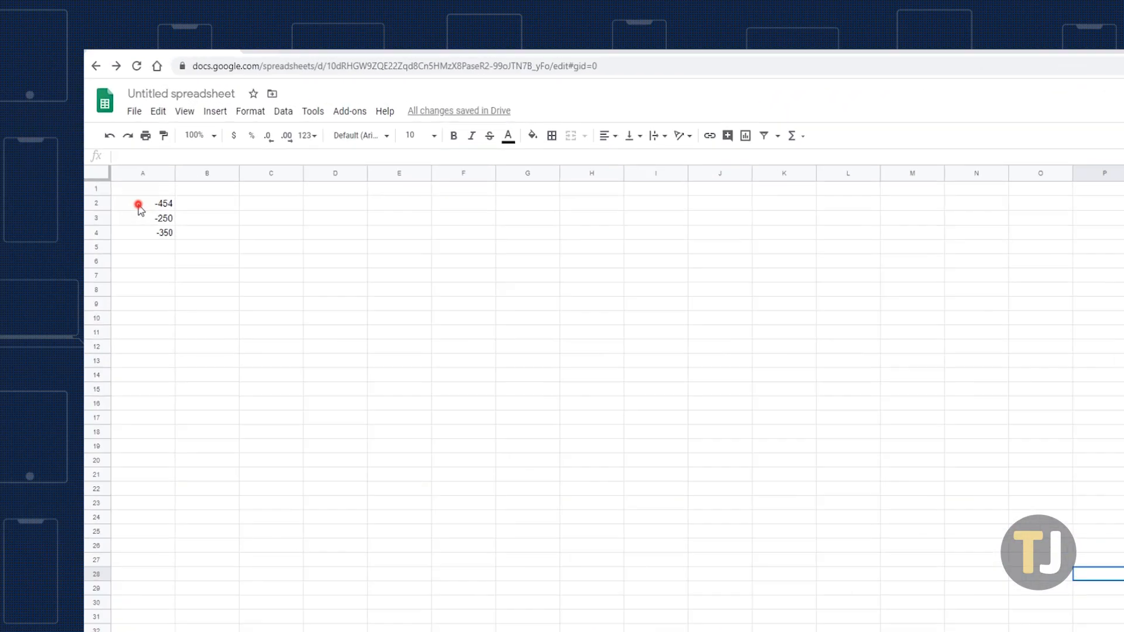
# Enter =ABS(A2) in B2 so it shows 454 beside -454.
pyautogui.click(156, 217)
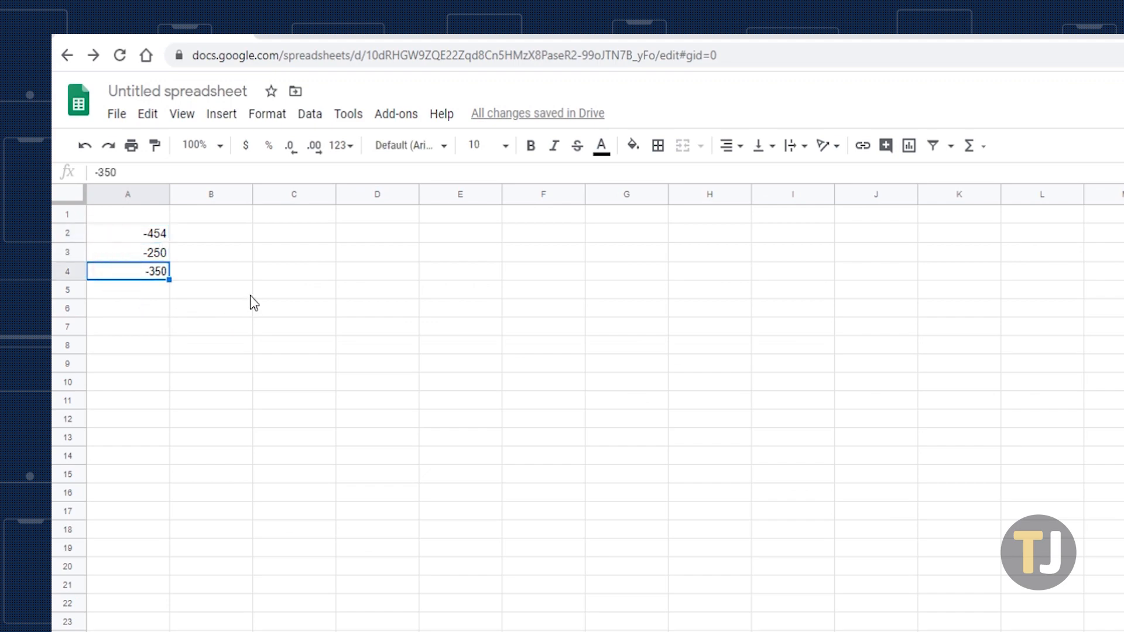
pyautogui.moveTo(268, 301)
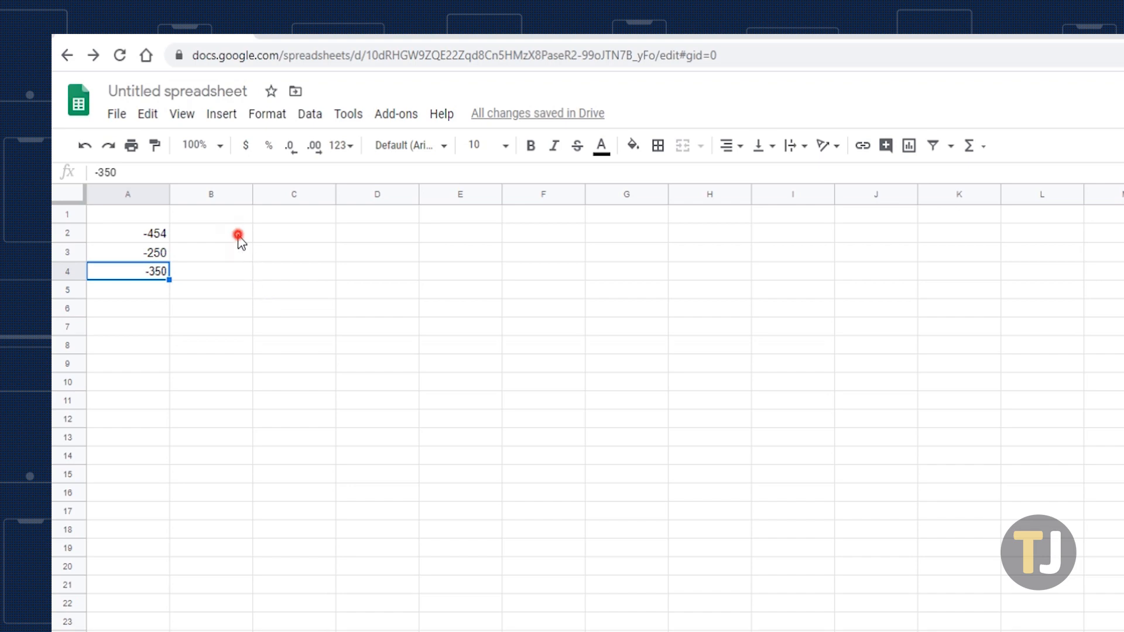
pyautogui.click(211, 233)
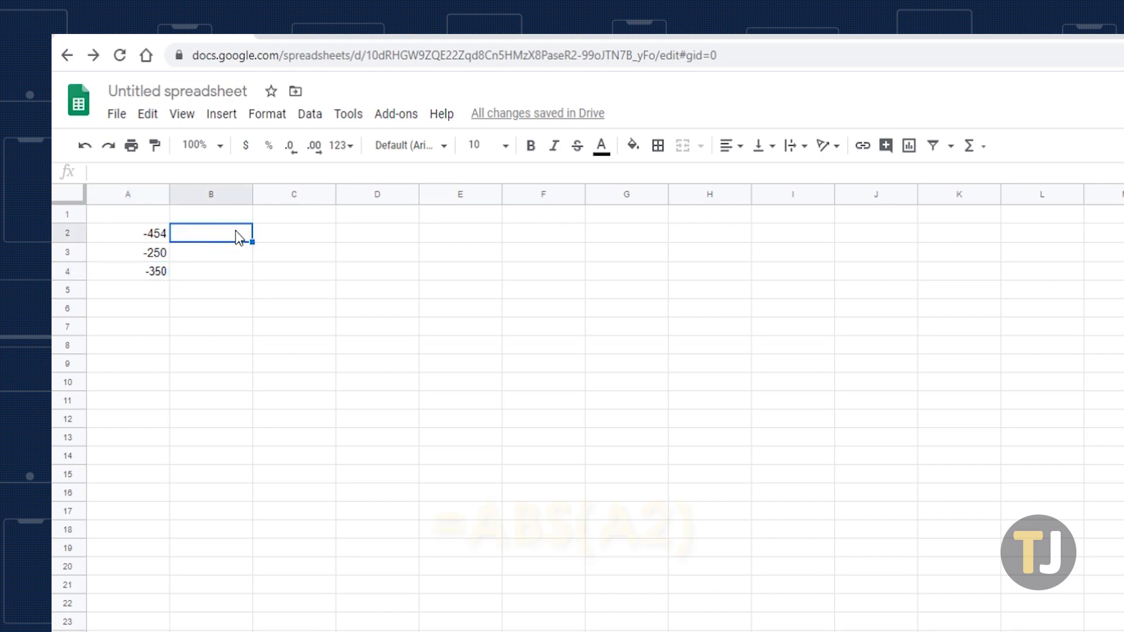
pyautogui.write('=ABS(A')
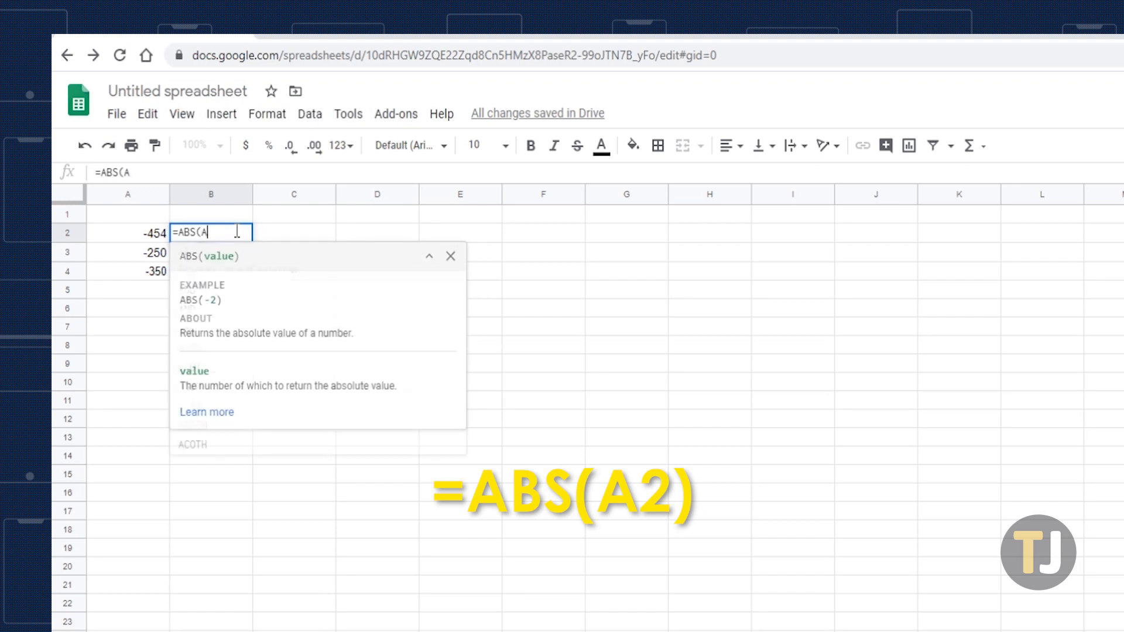
pyautogui.write('2')
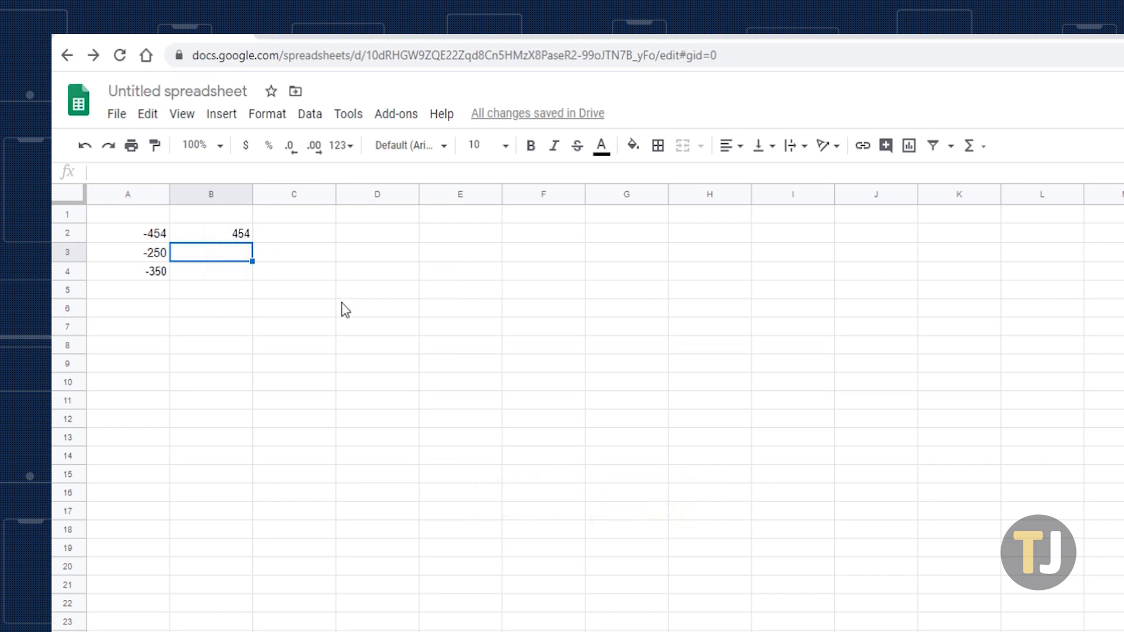
pyautogui.moveTo(215, 246)
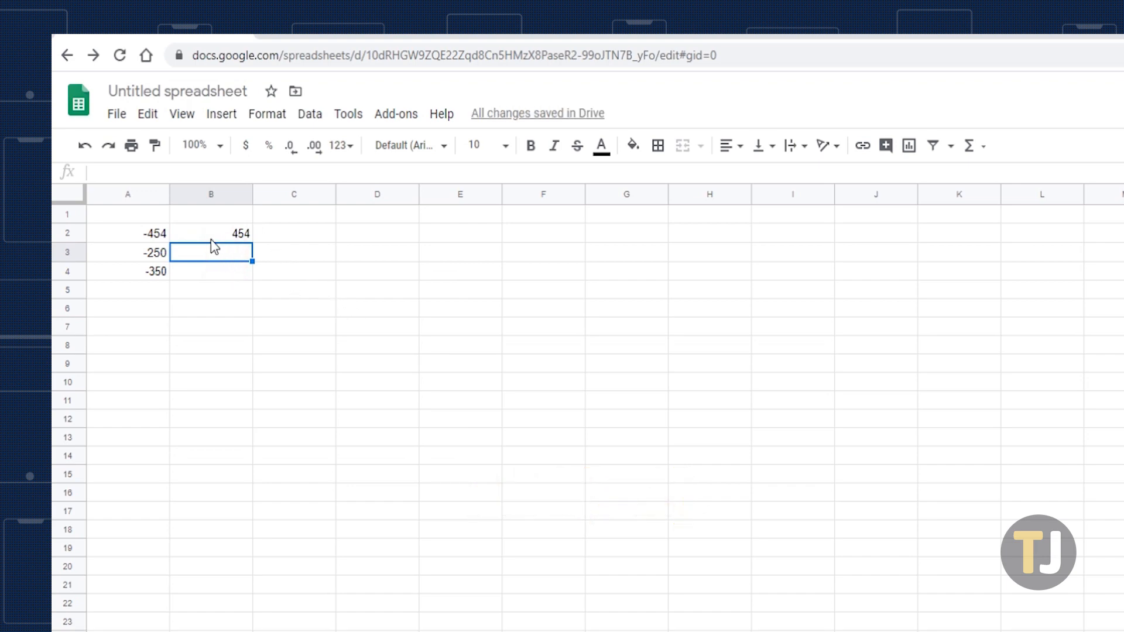
# Fill the B2 ABS formula down to B4, giving 250 and 350.
pyautogui.click(211, 233)
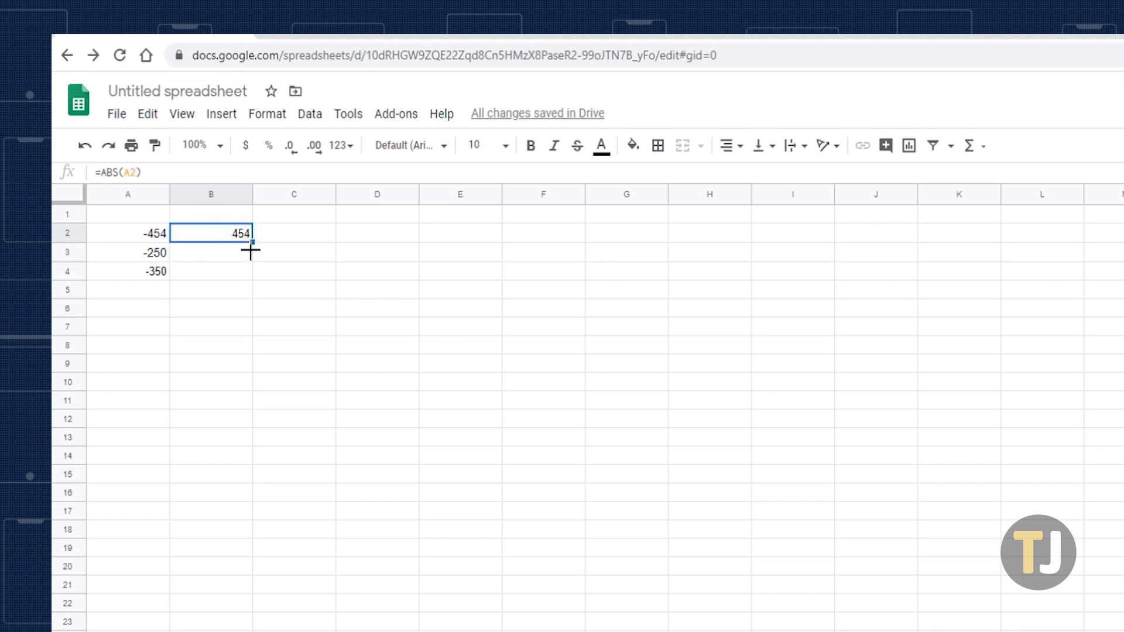
pyautogui.moveTo(251, 242); pyautogui.dragTo(255, 275)
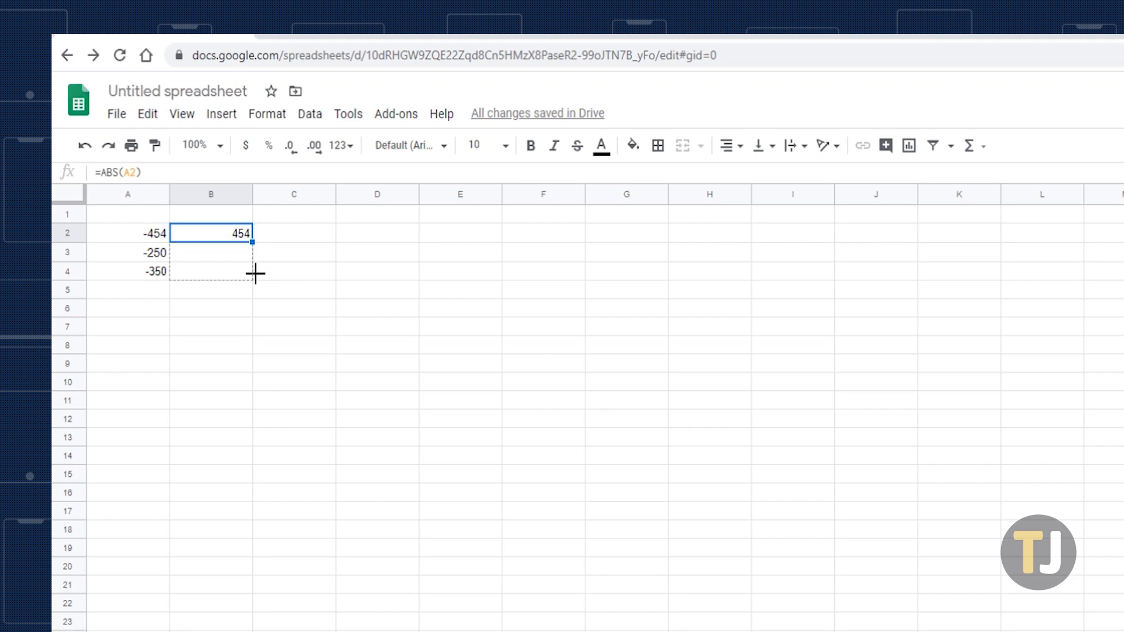
pyautogui.moveTo(252, 242); pyautogui.dragTo(253, 276)
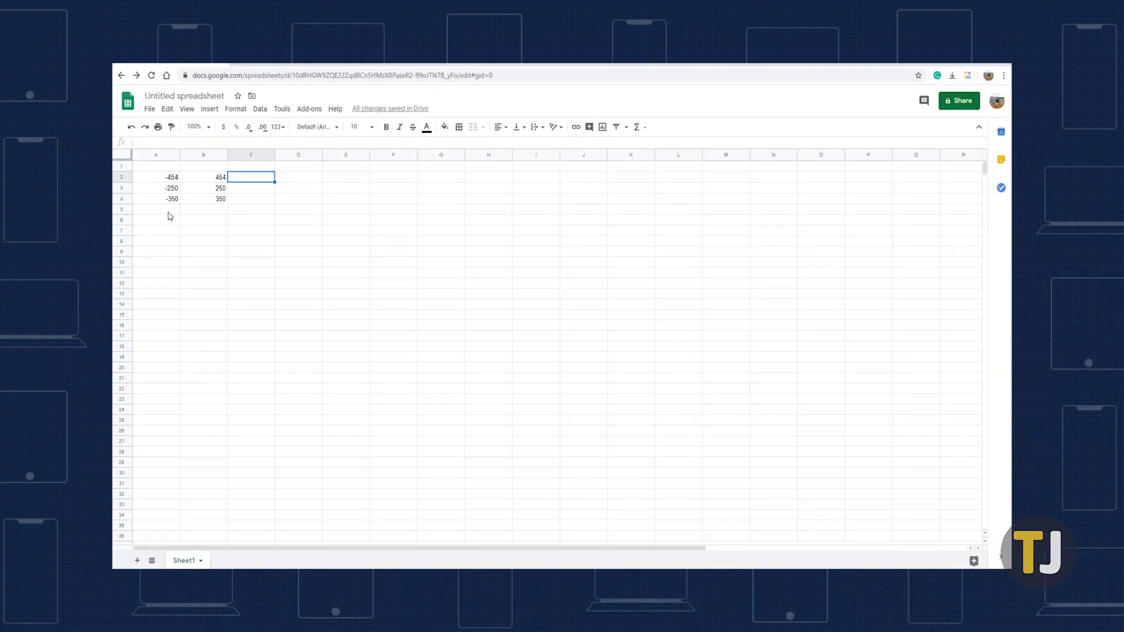
# Enter =ABS(A2+A4) in A5 to show 804.
pyautogui.click(156, 210)
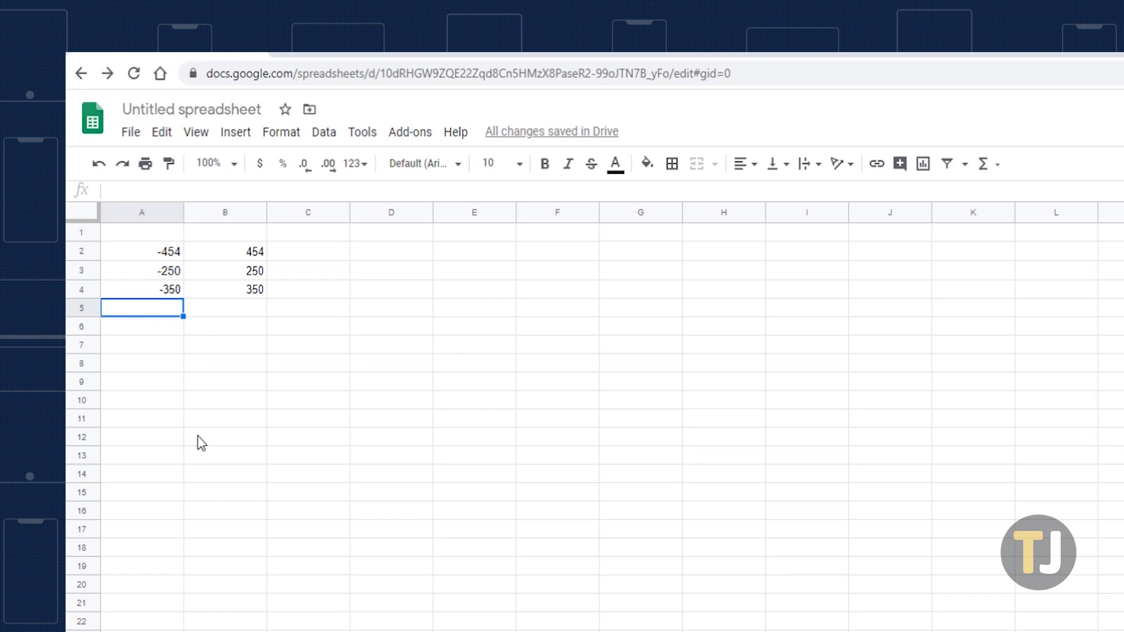
pyautogui.write('=ABS(A2+')
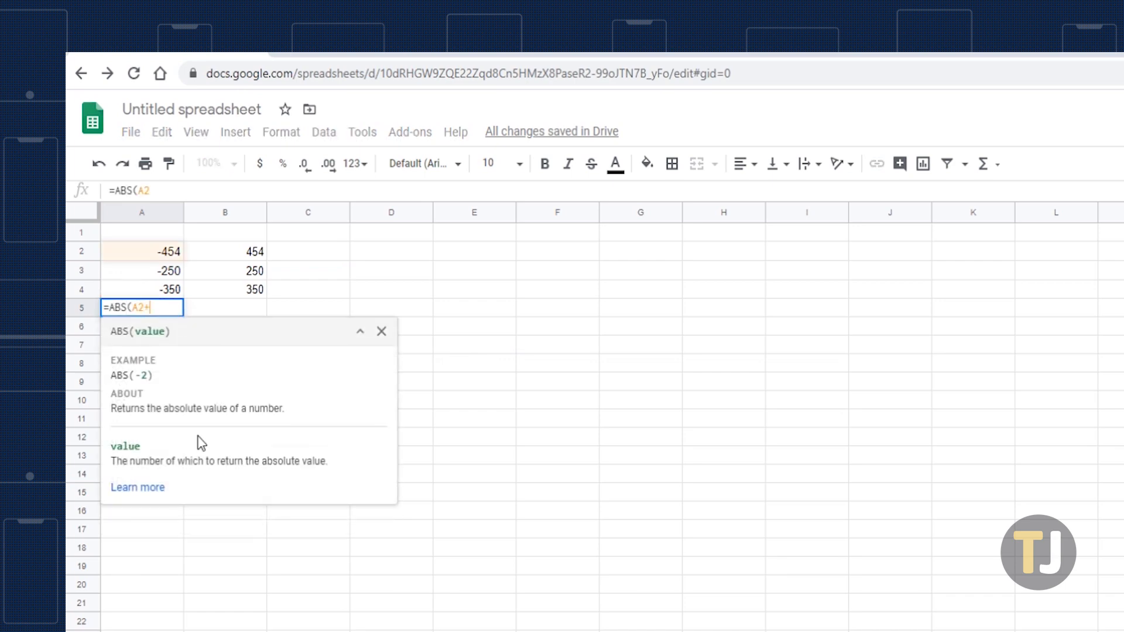
pyautogui.write('A4)')
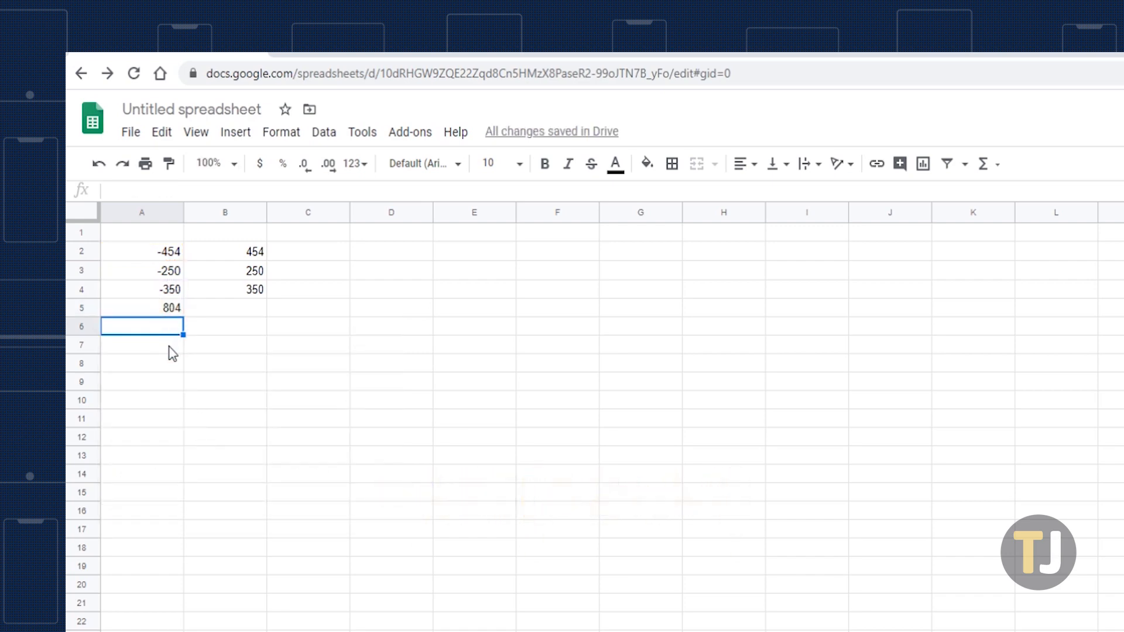
pyautogui.write('=ABS(A2-A')
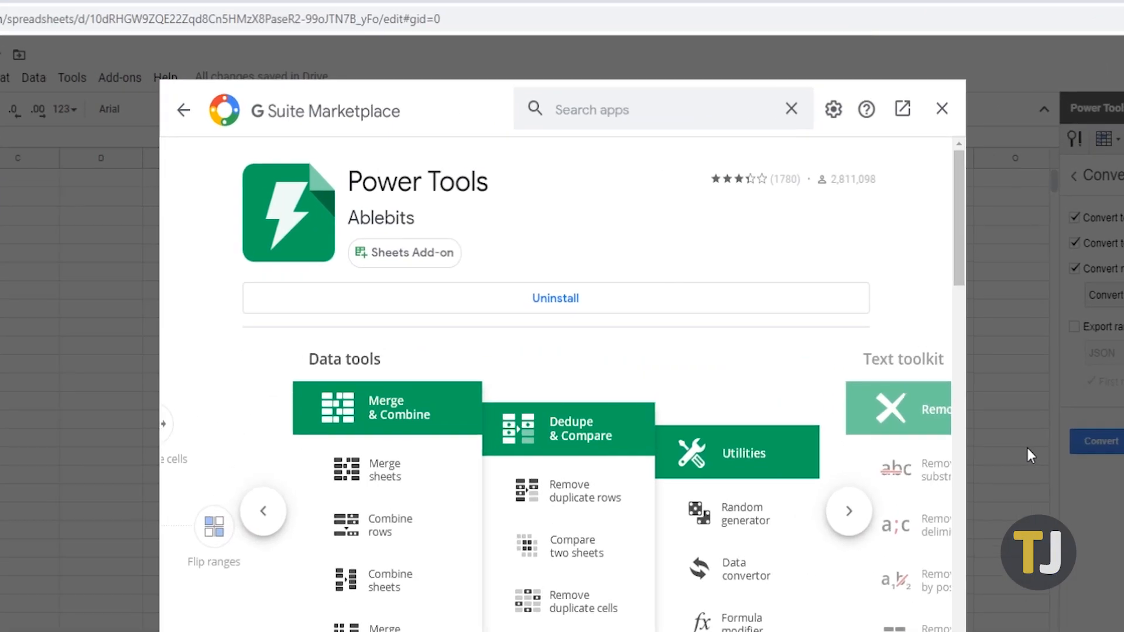
# Close the G Suite Marketplace Power Tools listing.
pyautogui.click(941, 108)
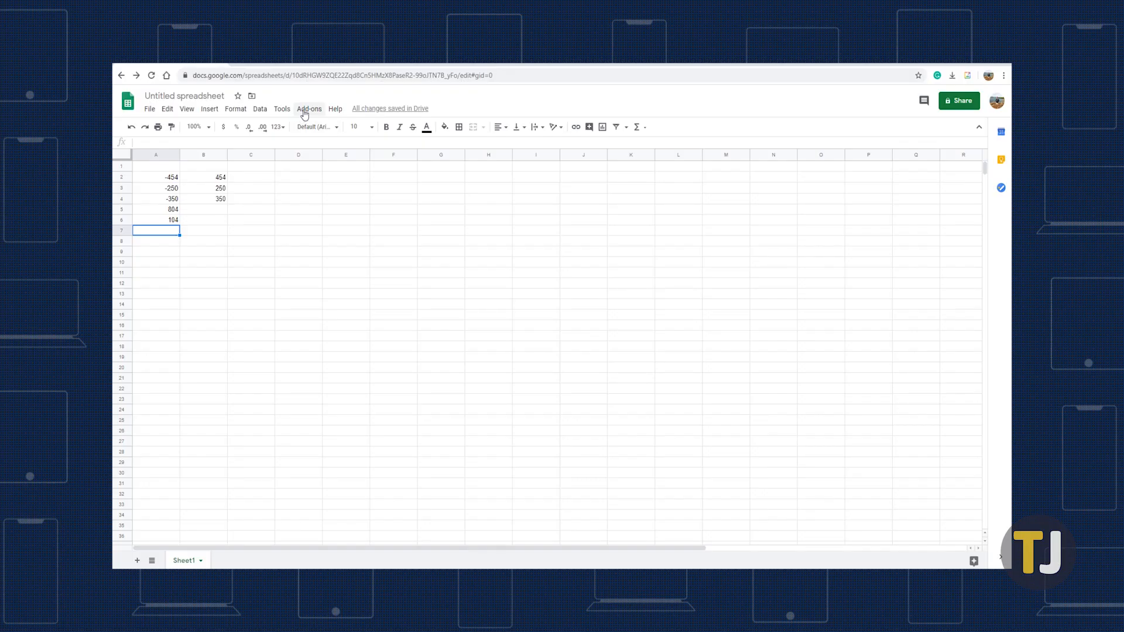
# Launch the Power Tools Convert tool from Add-ons.
pyautogui.click(309, 109)
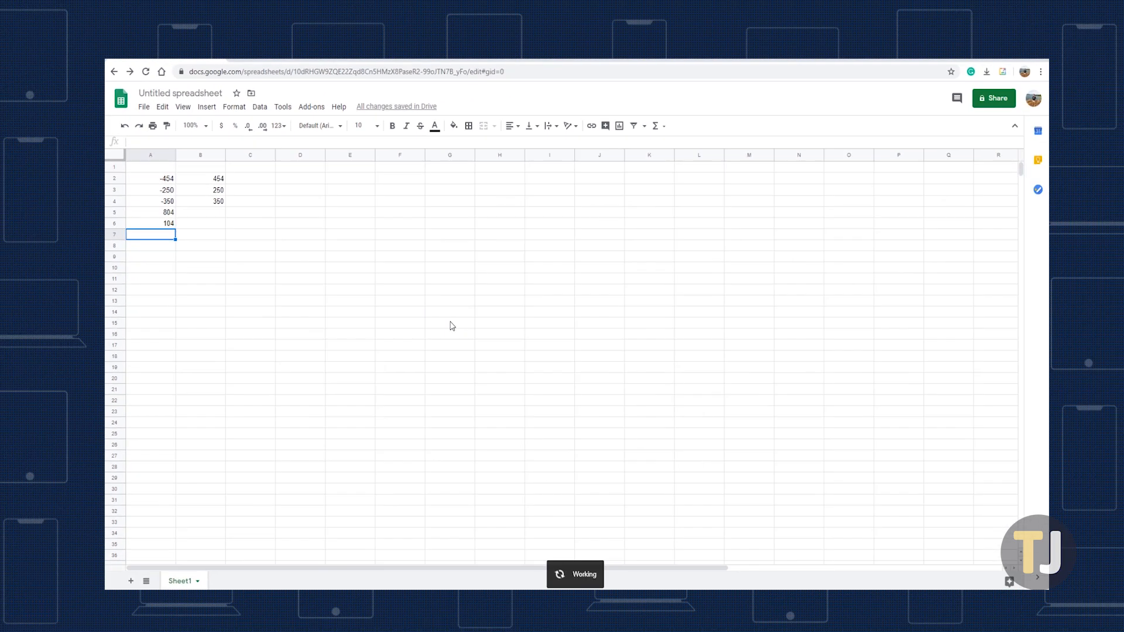
pyautogui.click(855, 217)
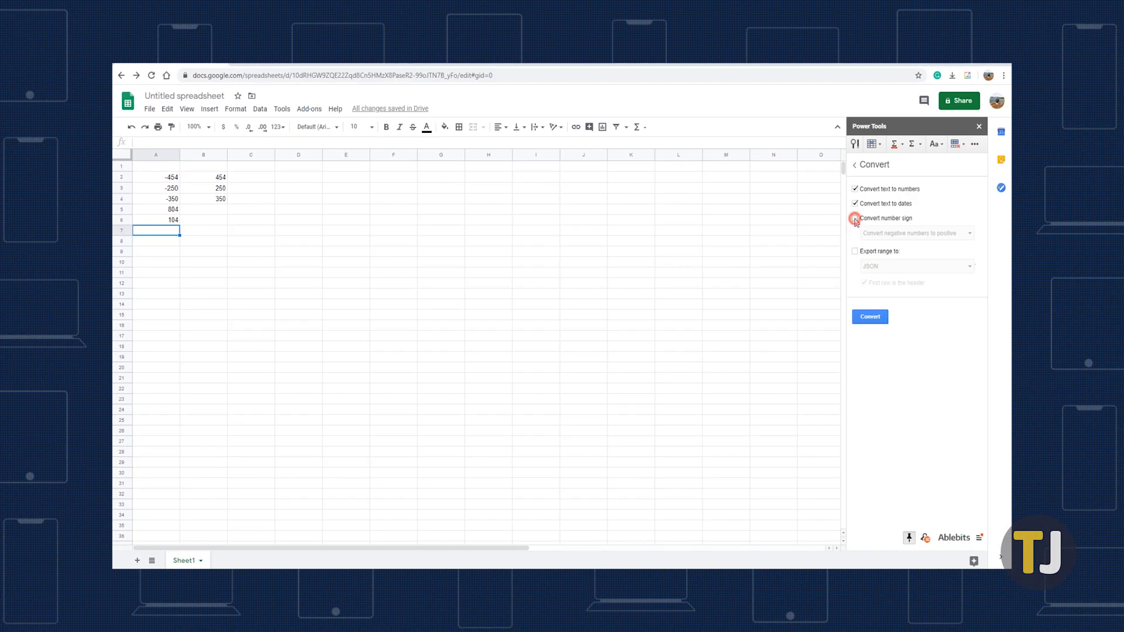
# Convert the negative numbers in A2:A4 to positive with Convert number sign.
pyautogui.click(855, 217)
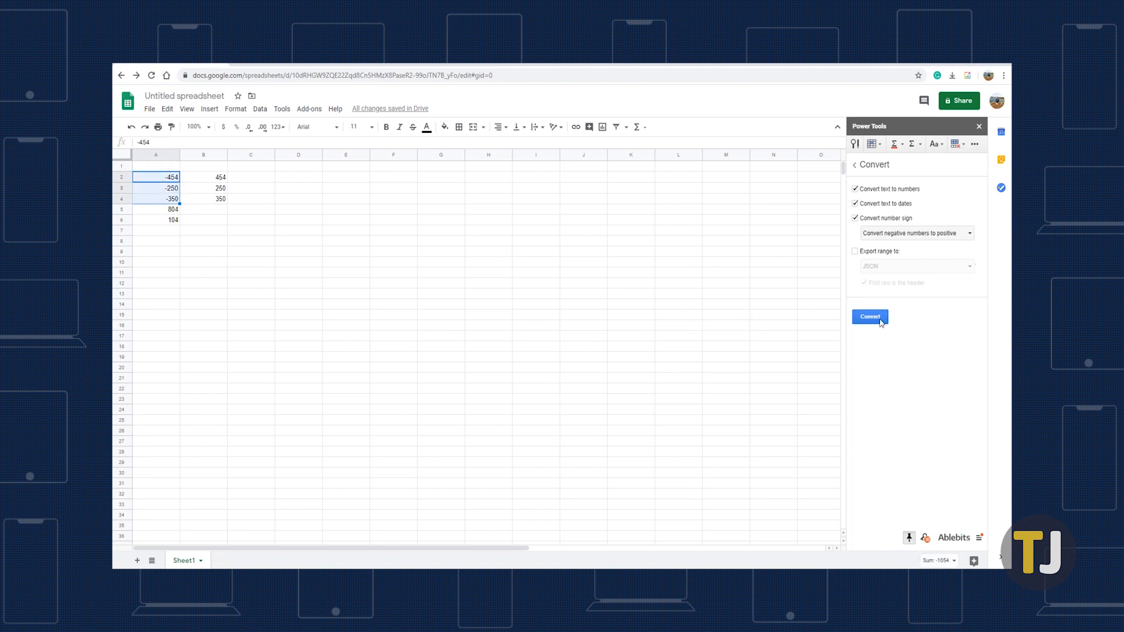
pyautogui.click(869, 316)
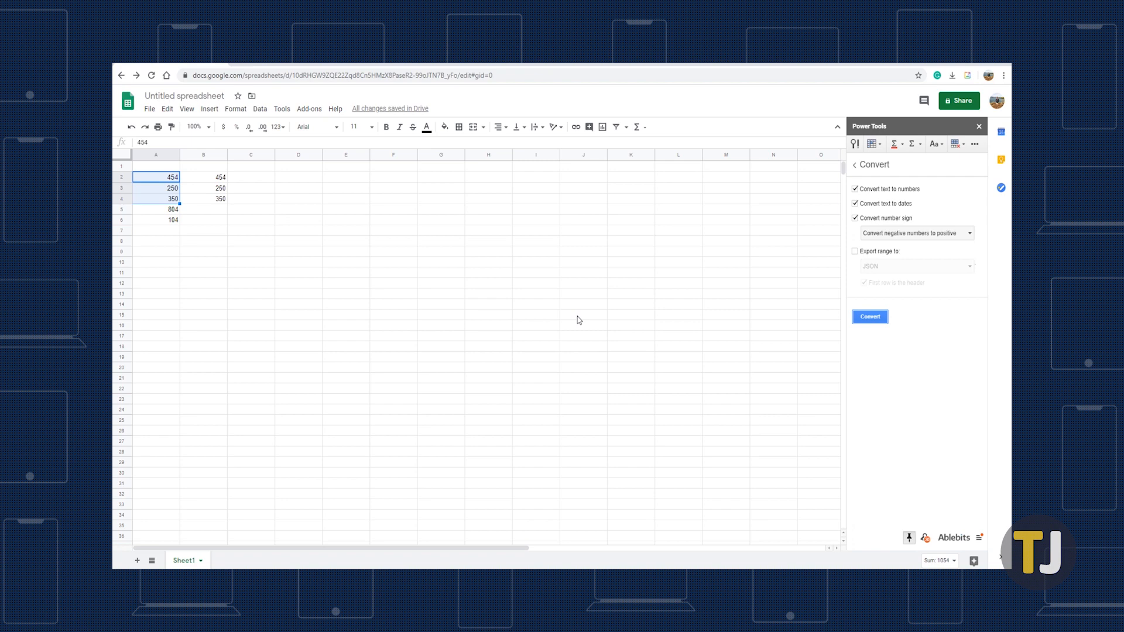